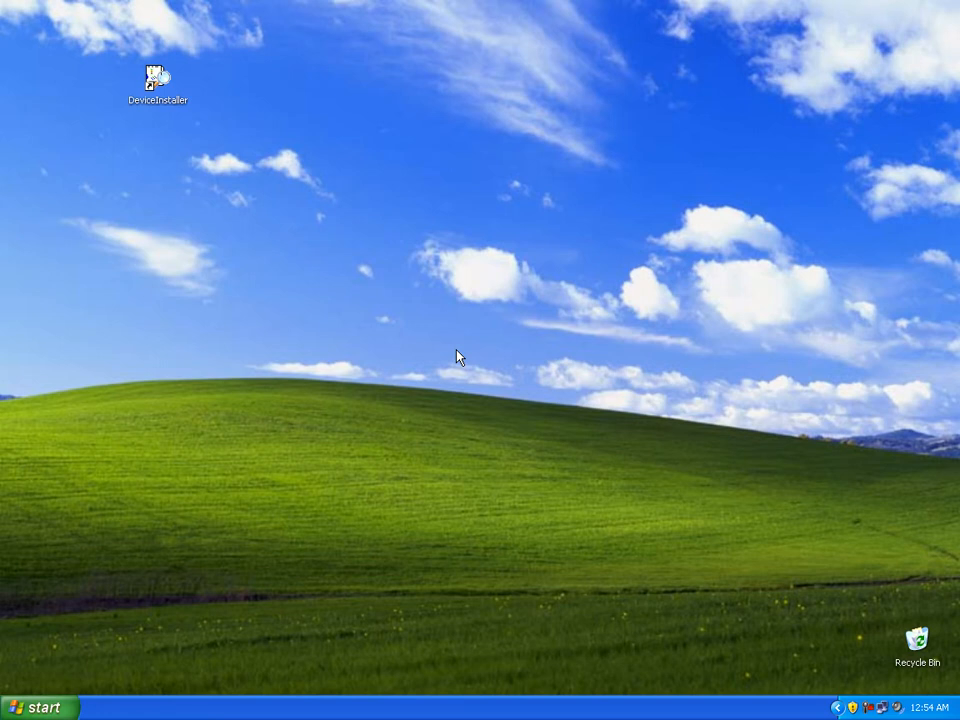
mouse_move(408, 336)
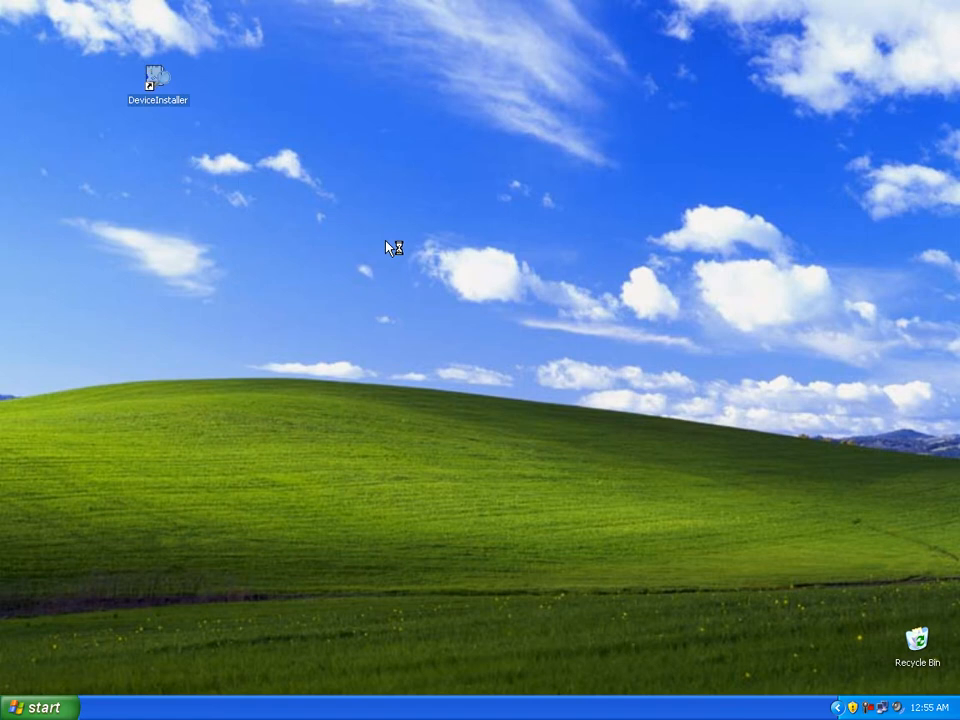
- Launch DeviceInstaller from the desktop and let it list the five devices found on the LAN
double_click(156, 76)
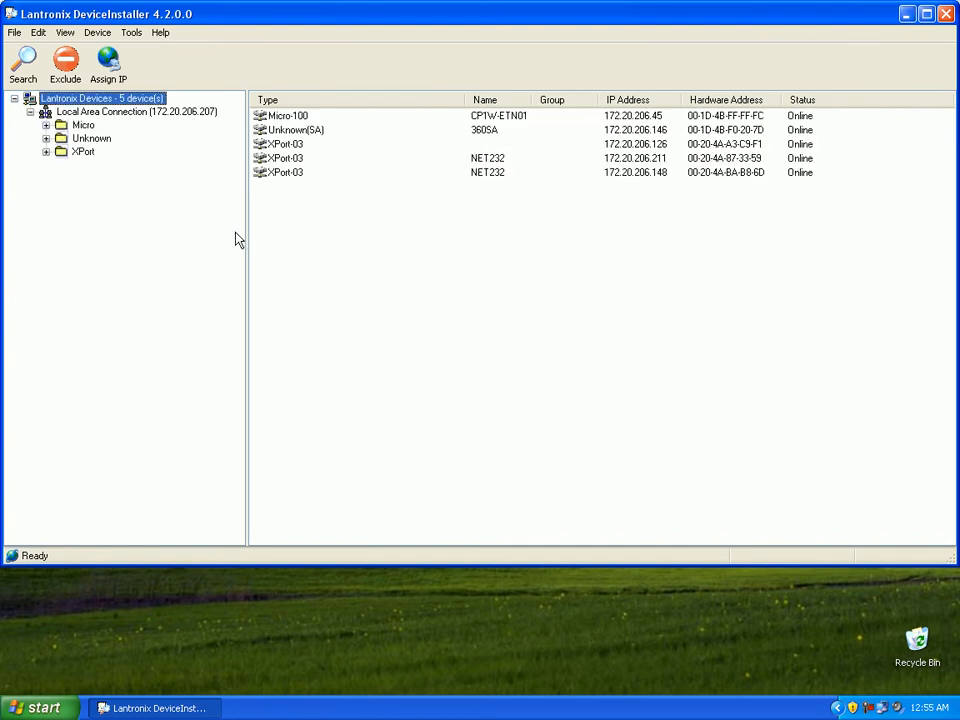
mouse_move(306, 76)
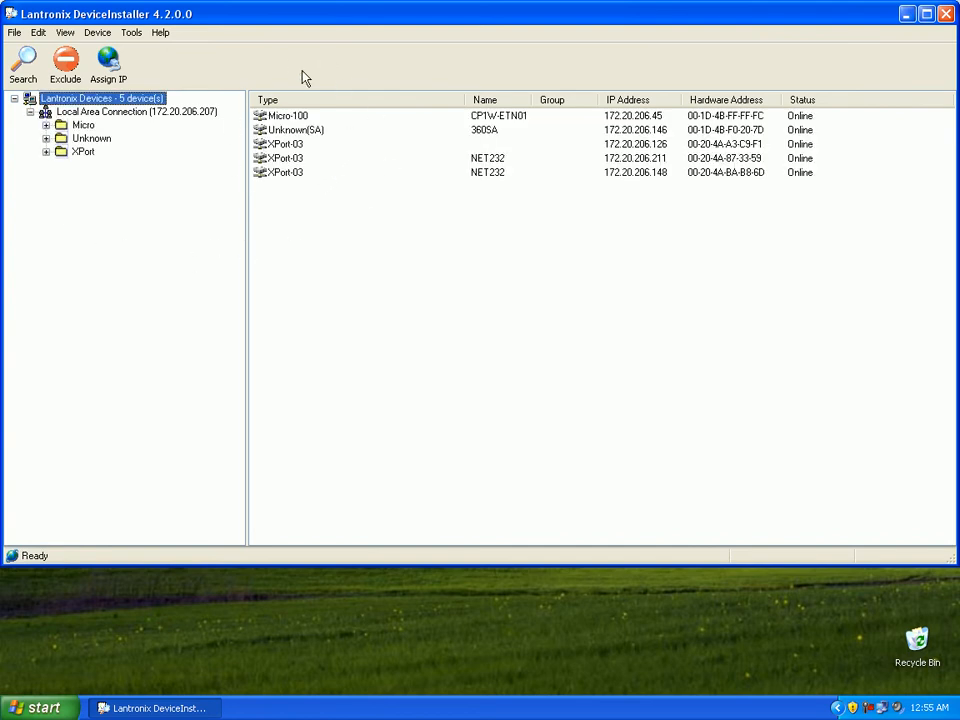
mouse_move(366, 234)
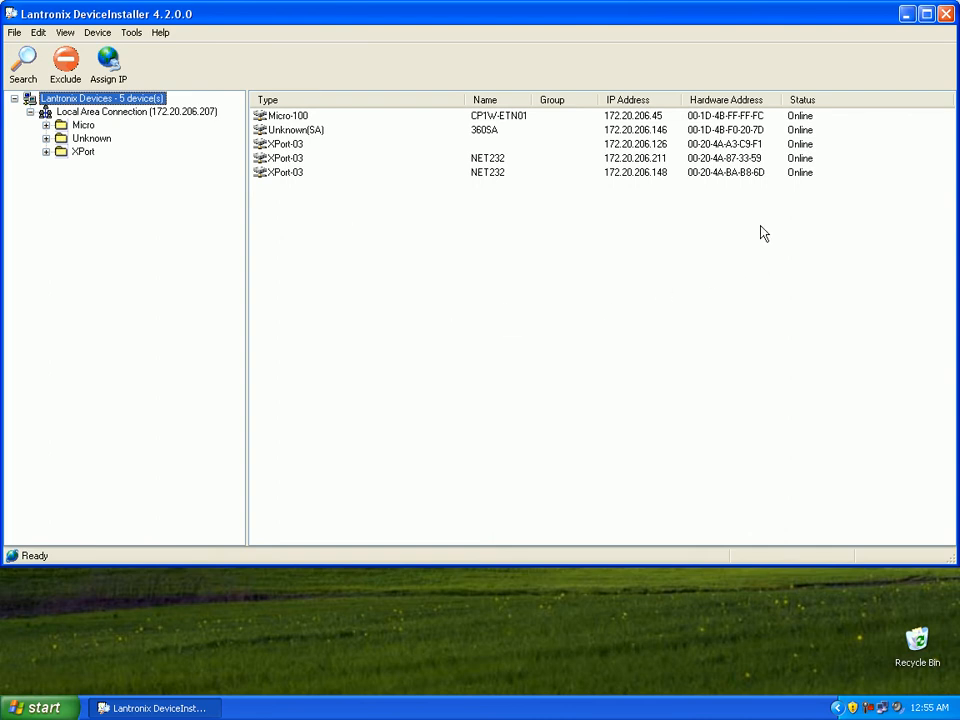
mouse_move(760, 180)
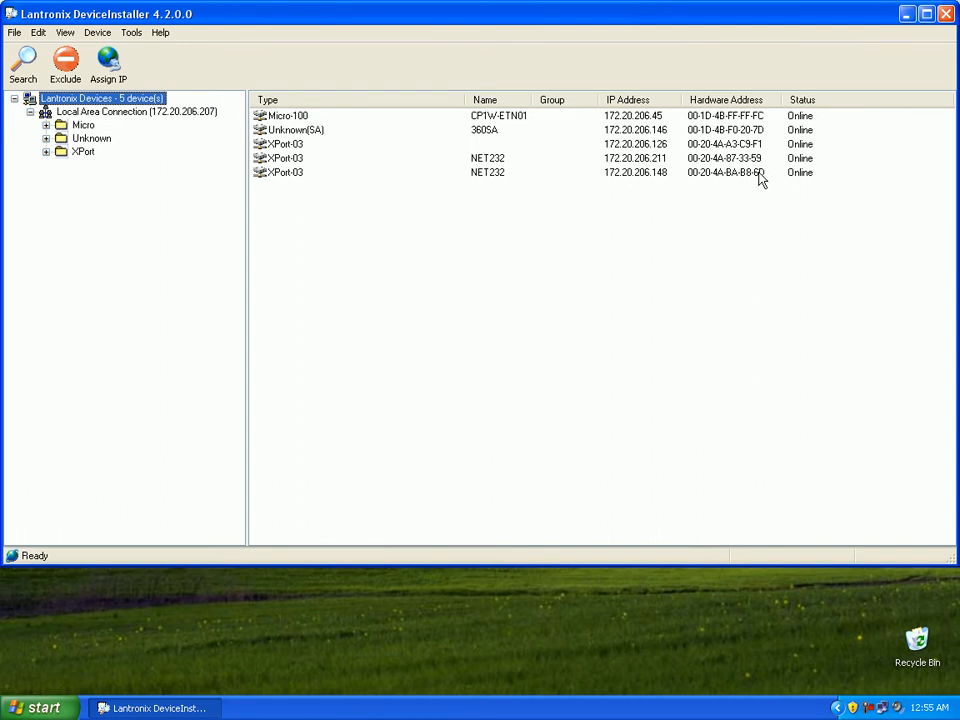
- Select the NET232 at 172.20.206.148 and load its Web Configuration home page, accepting the login
left_click(284, 172)
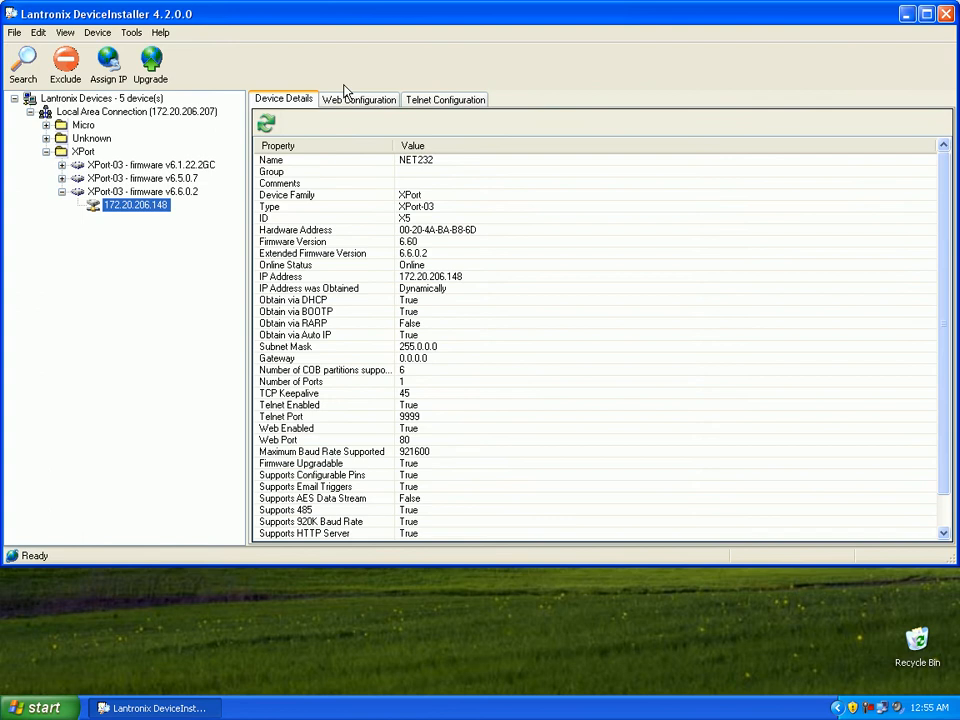
left_click(358, 100)
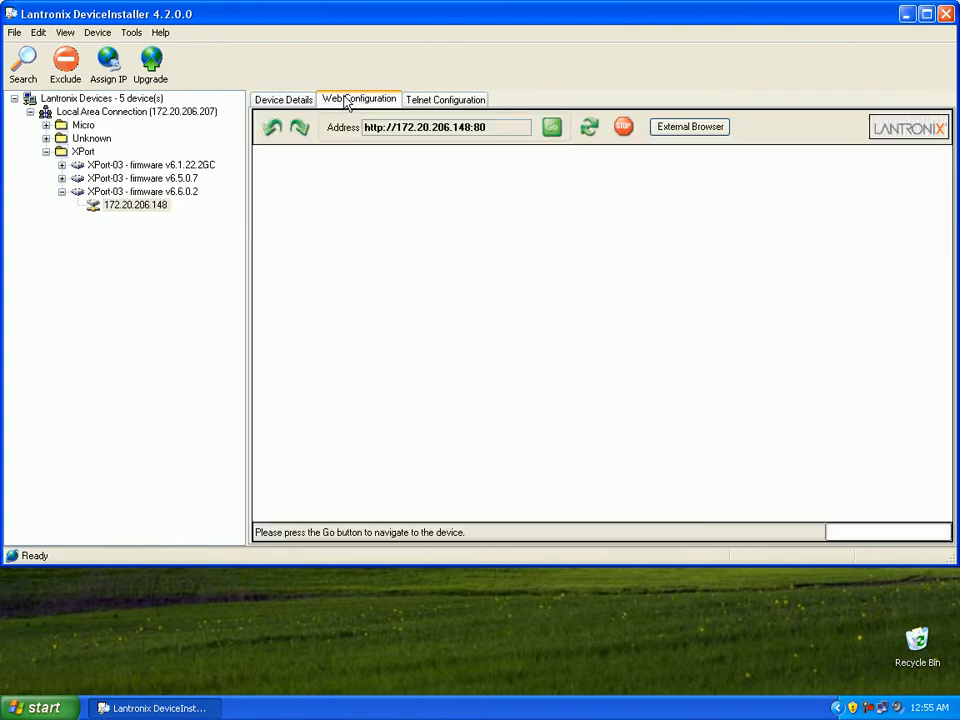
left_click(552, 128)
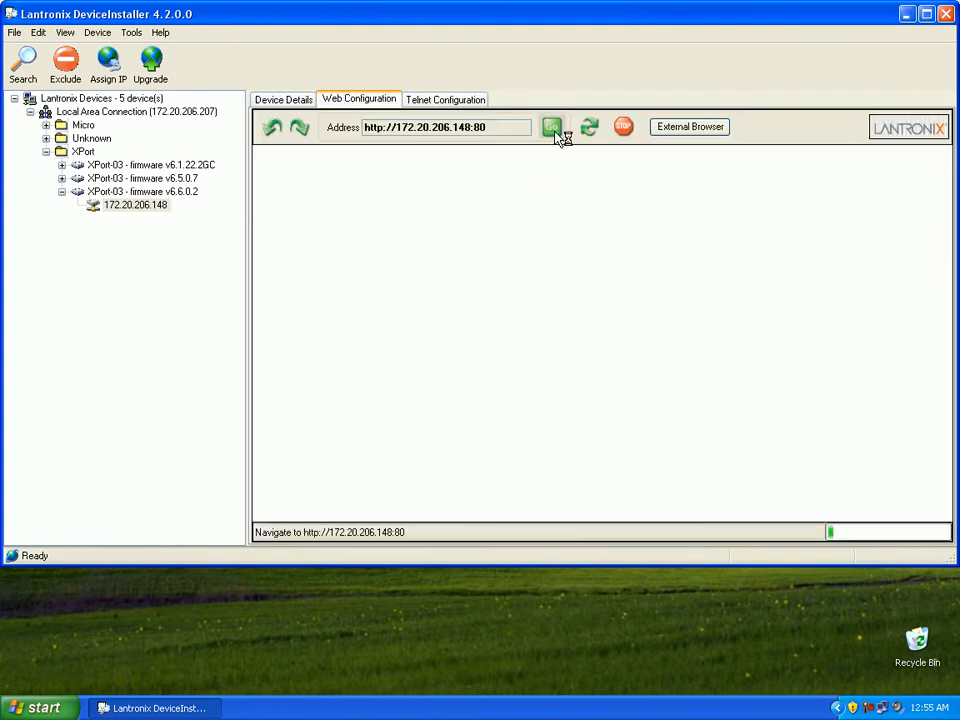
left_click(552, 128)
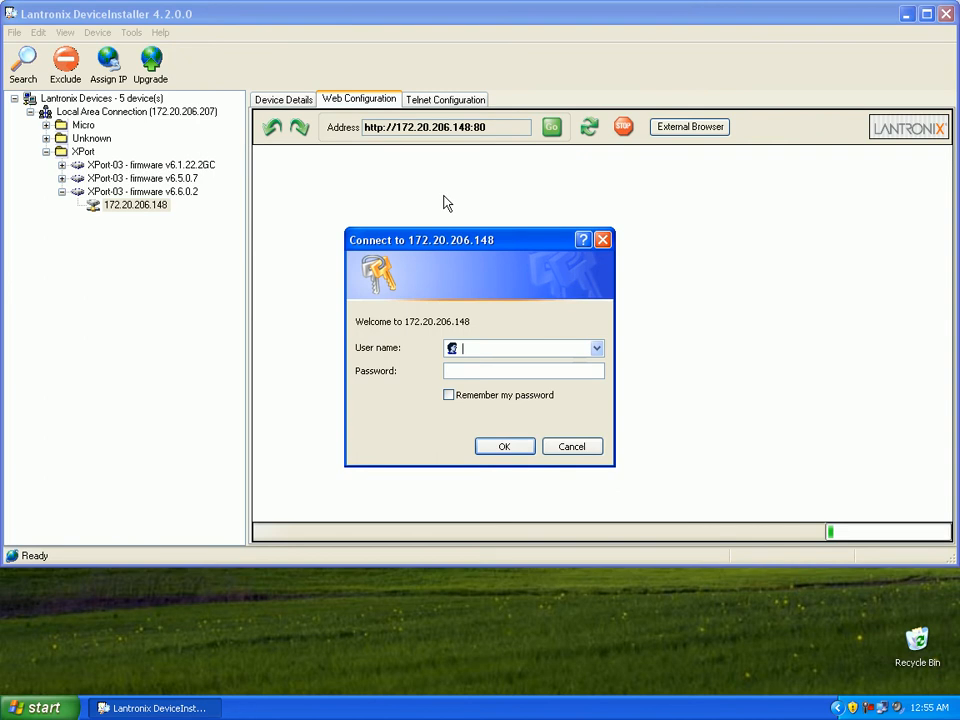
mouse_move(390, 334)
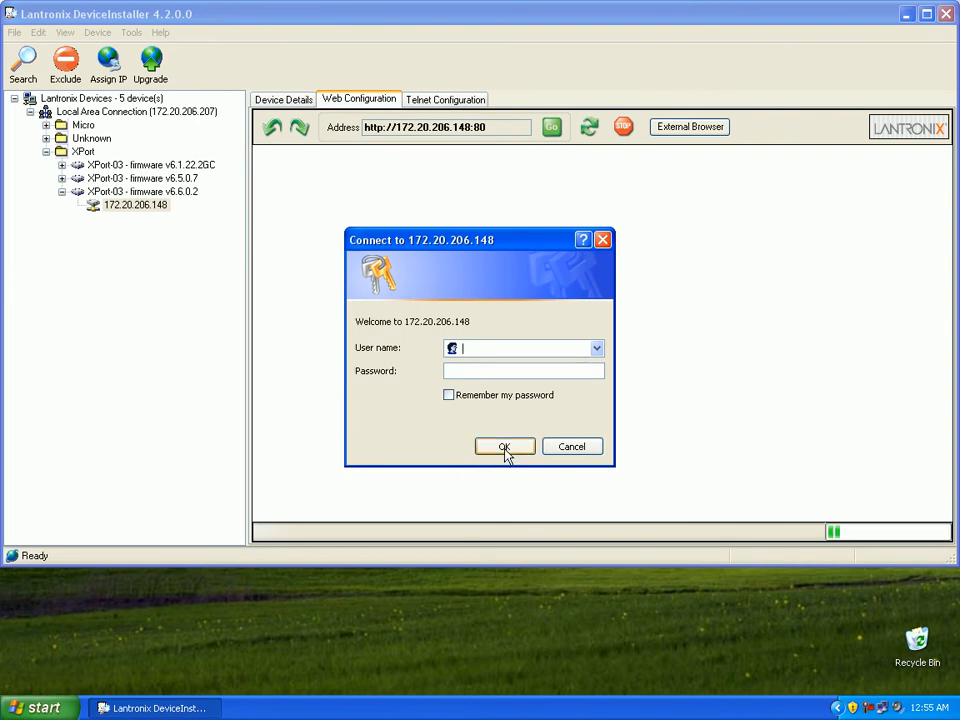
left_click(504, 446)
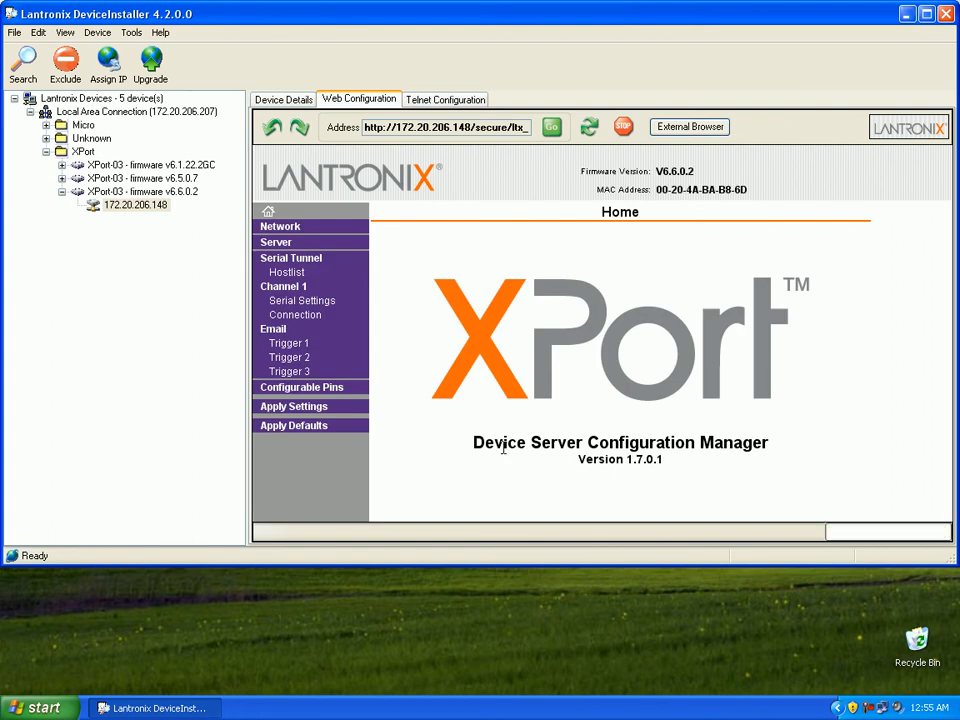
mouse_move(448, 390)
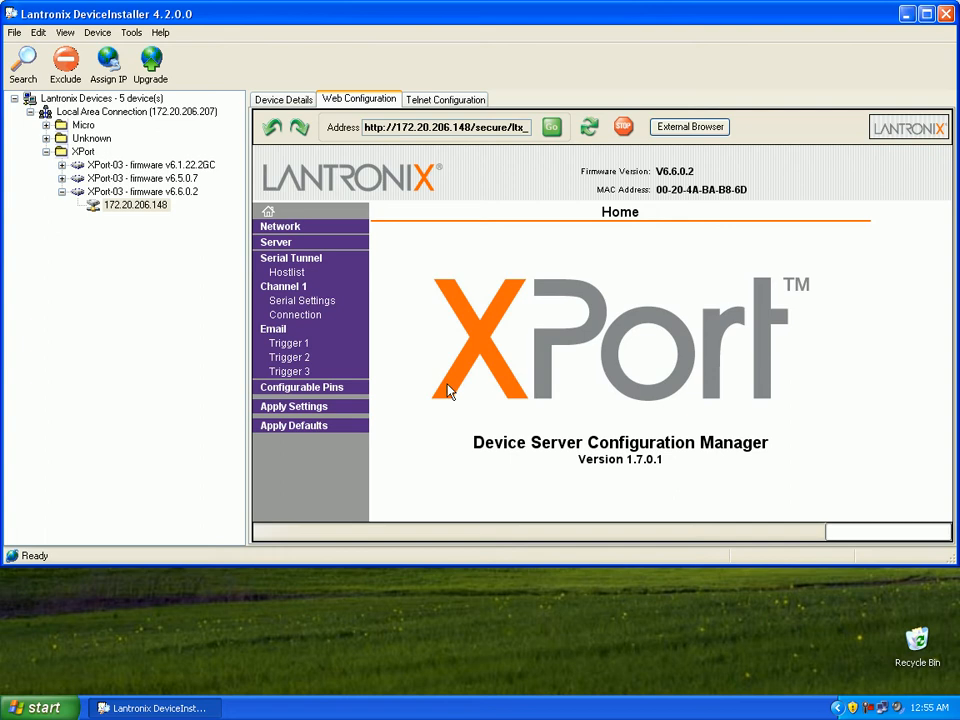
mouse_move(280, 226)
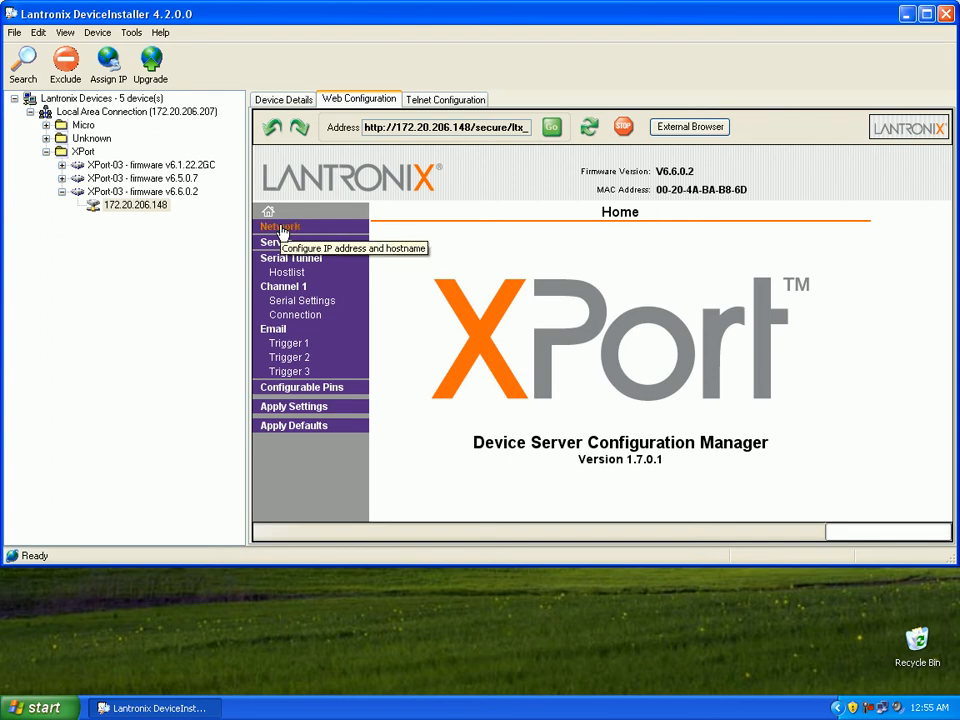
- Go to Network Settings and choose manual IP configuration instead of automatic
left_click(280, 226)
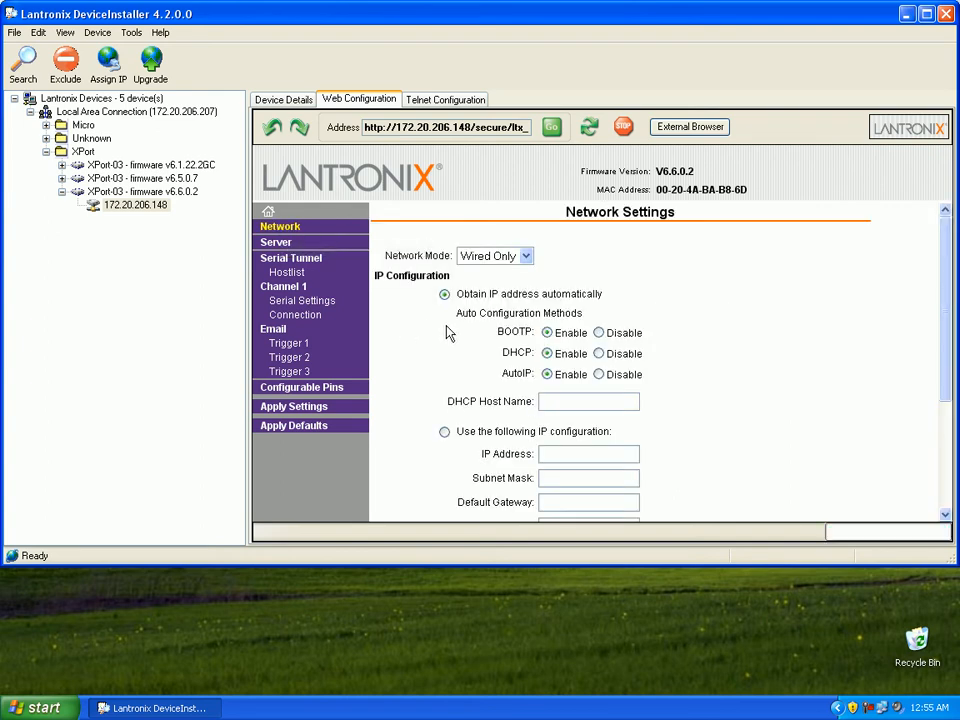
mouse_move(400, 308)
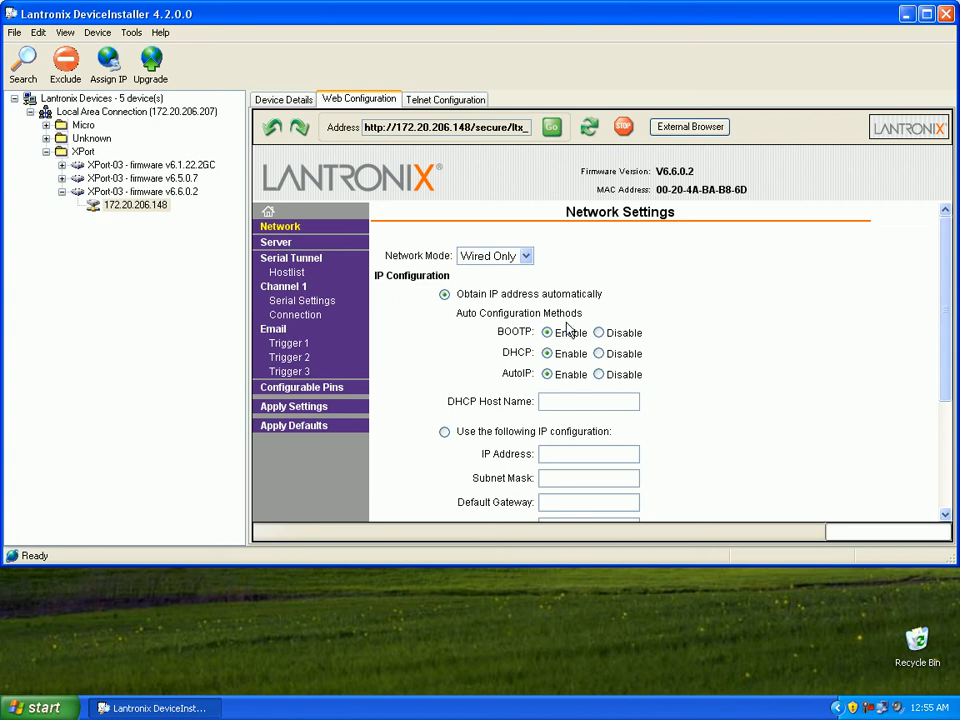
mouse_move(436, 452)
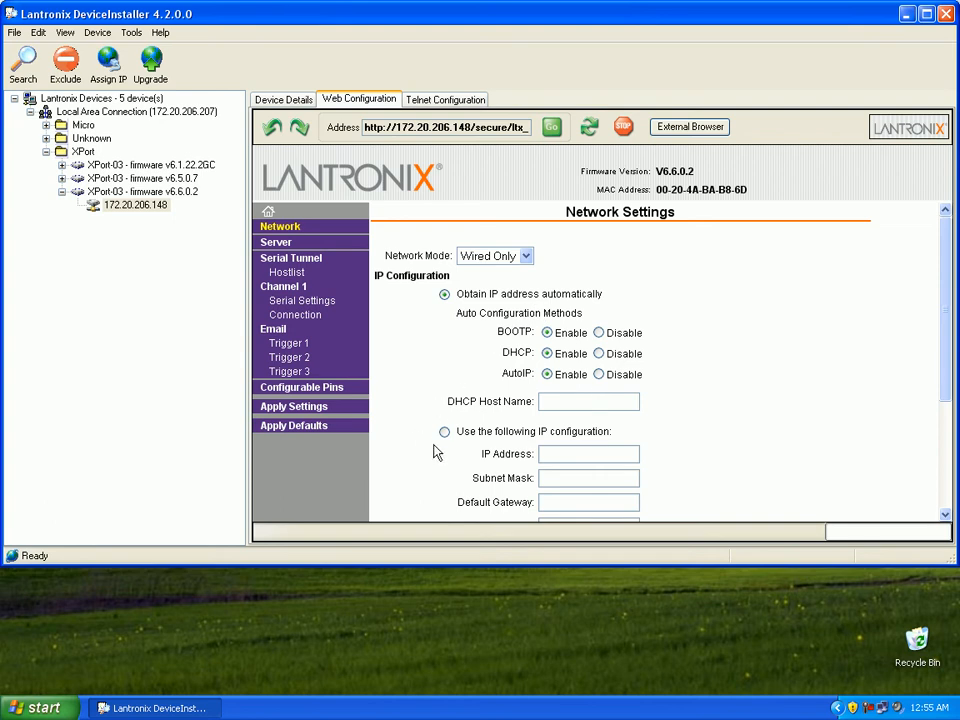
left_click(444, 432)
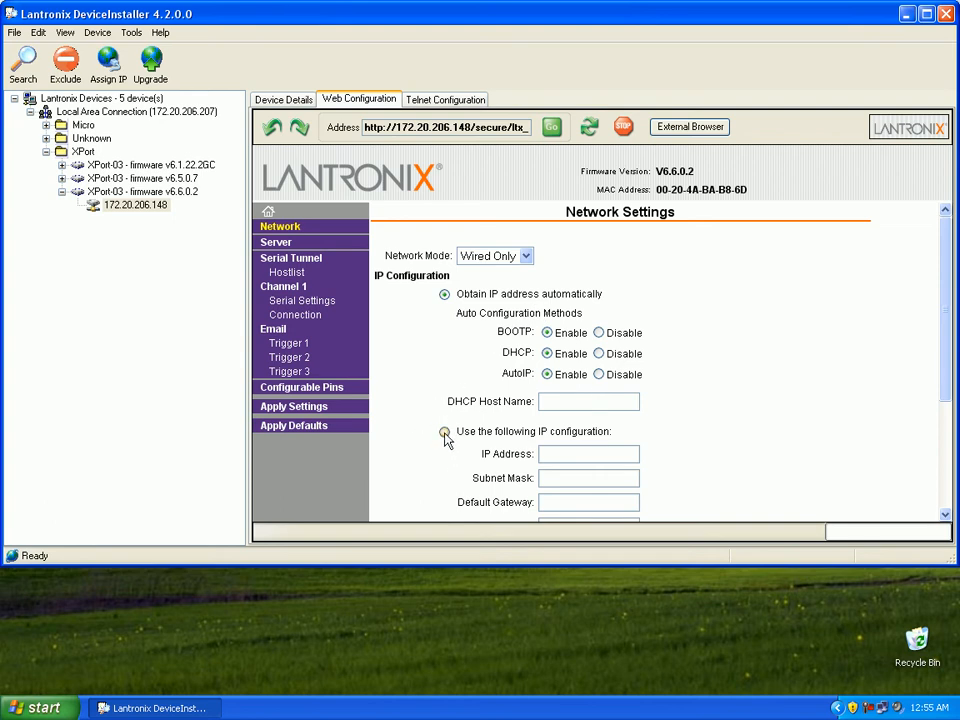
- Enter static IP 172.20.206.40, mask 255.255.255.0, gateway 172.20.206.252, DNS 172.20.206.165 and save with OK
left_click(444, 432)
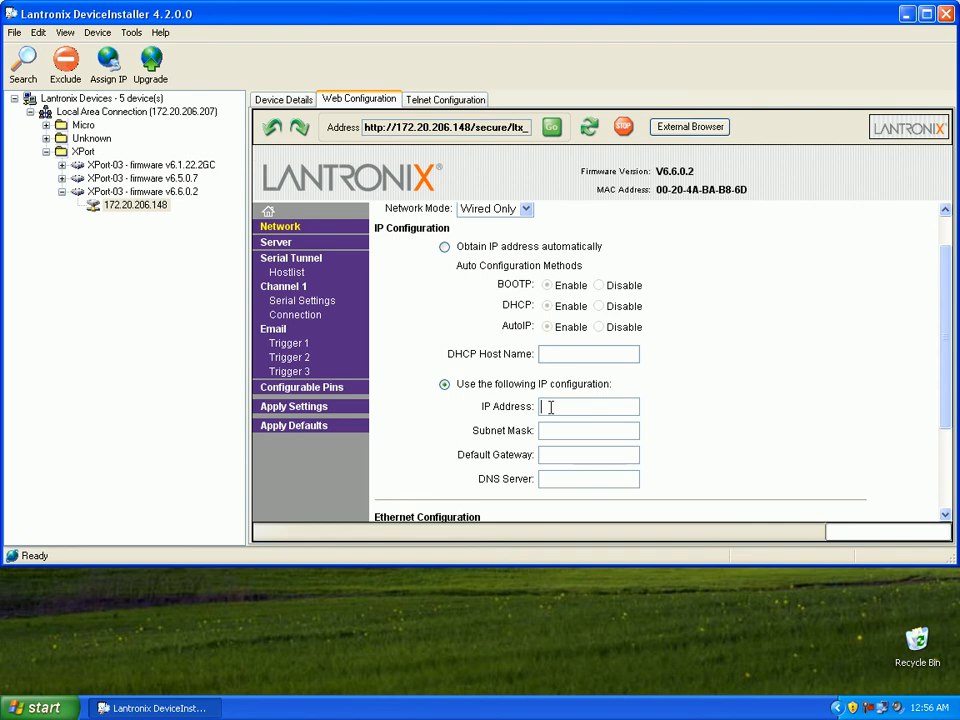
type("172.20.206.40")
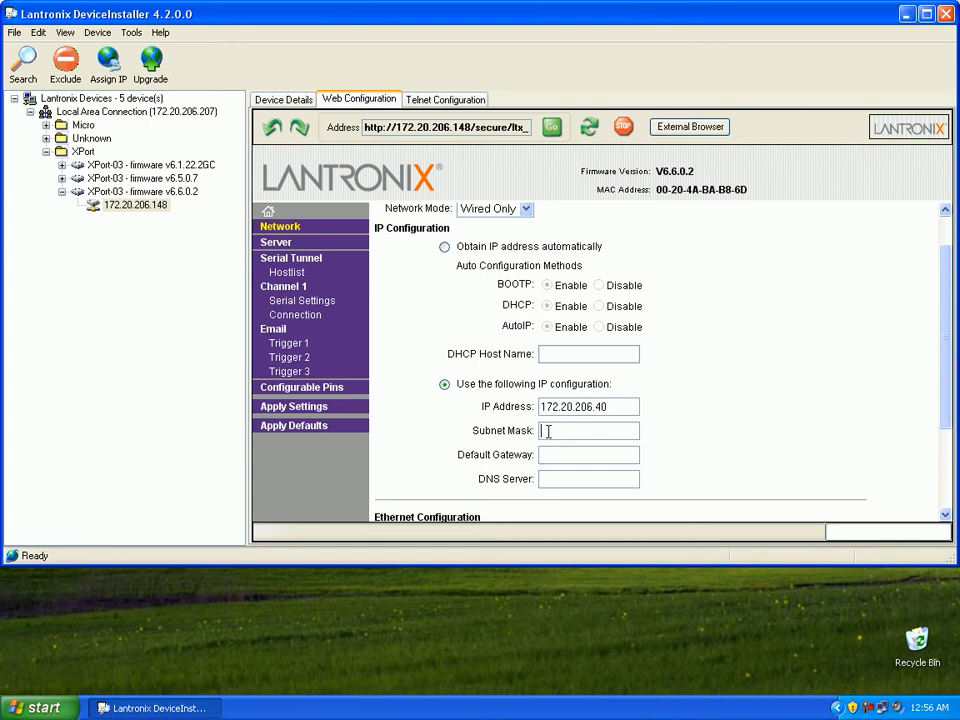
type("255.255.255.0")
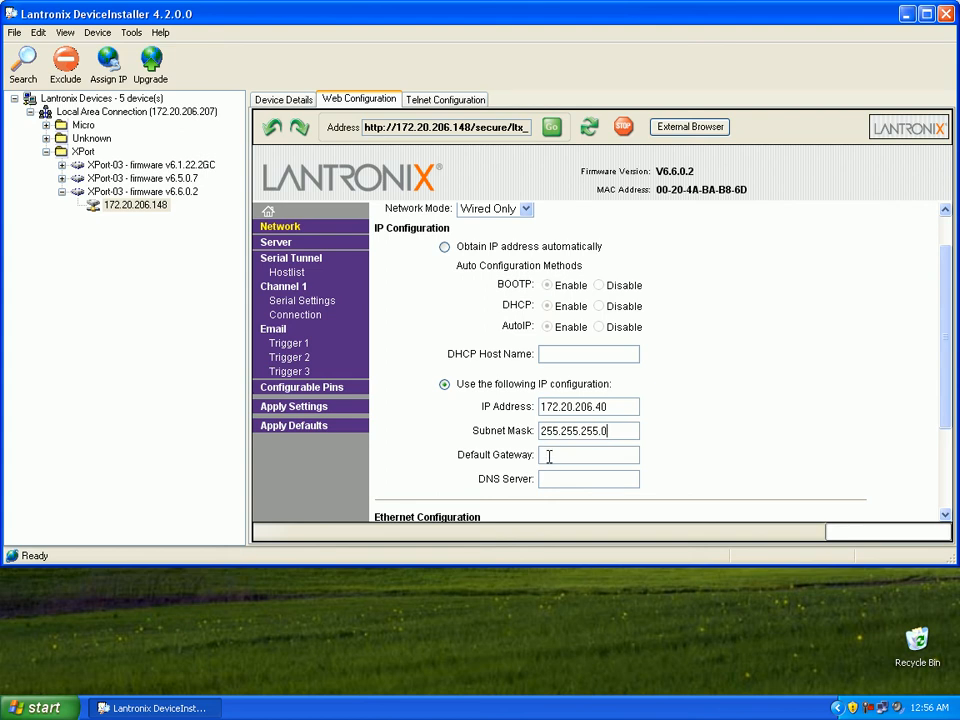
type("172.20.206.252")
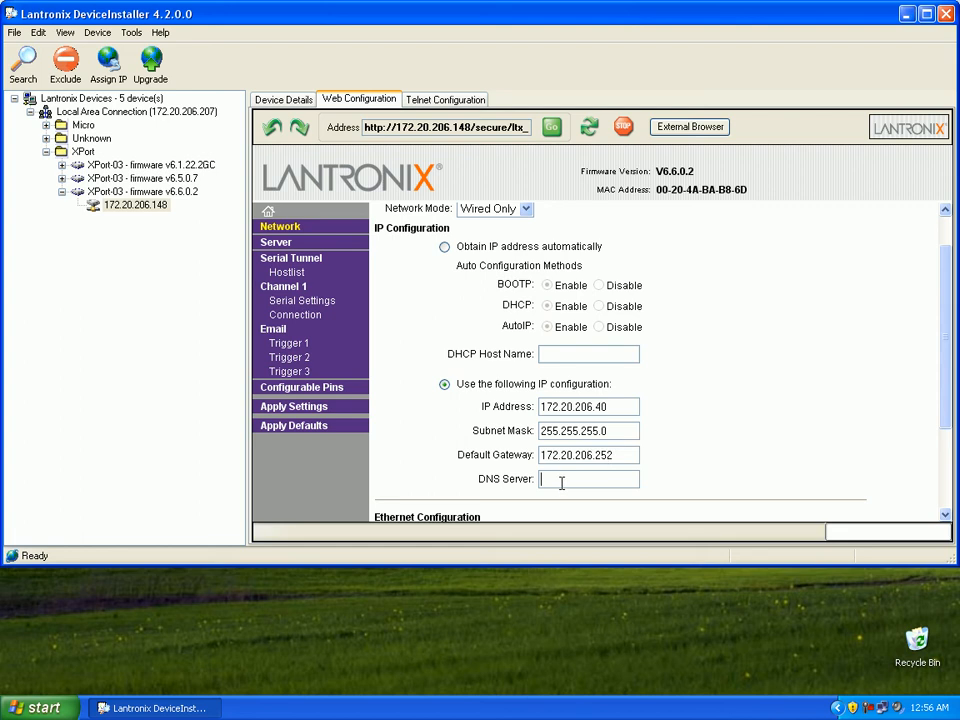
type("172.20.206")
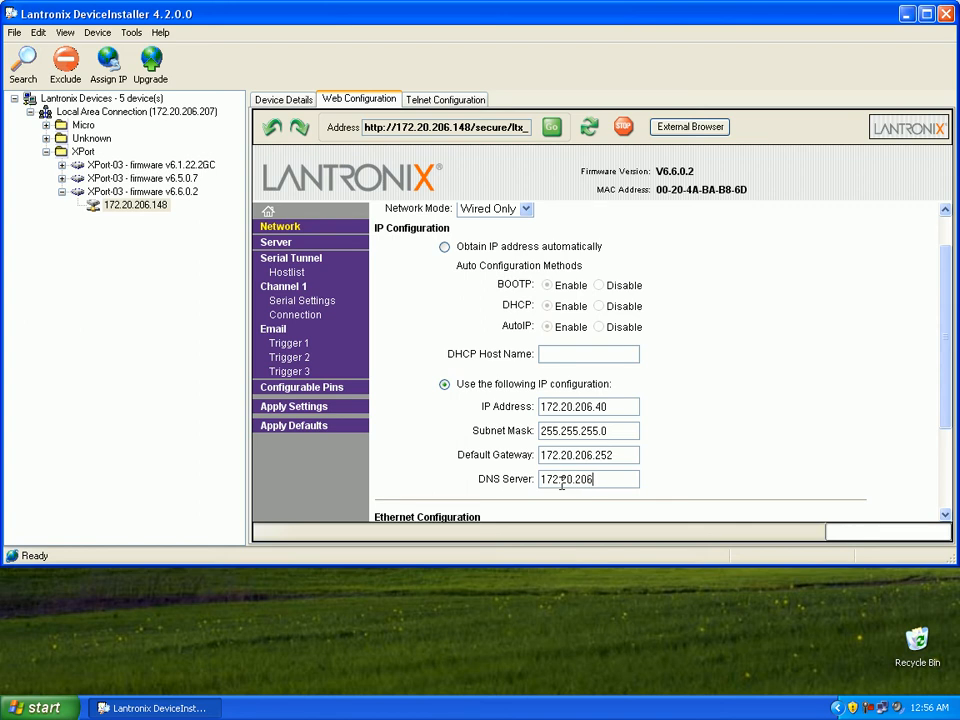
type("165")
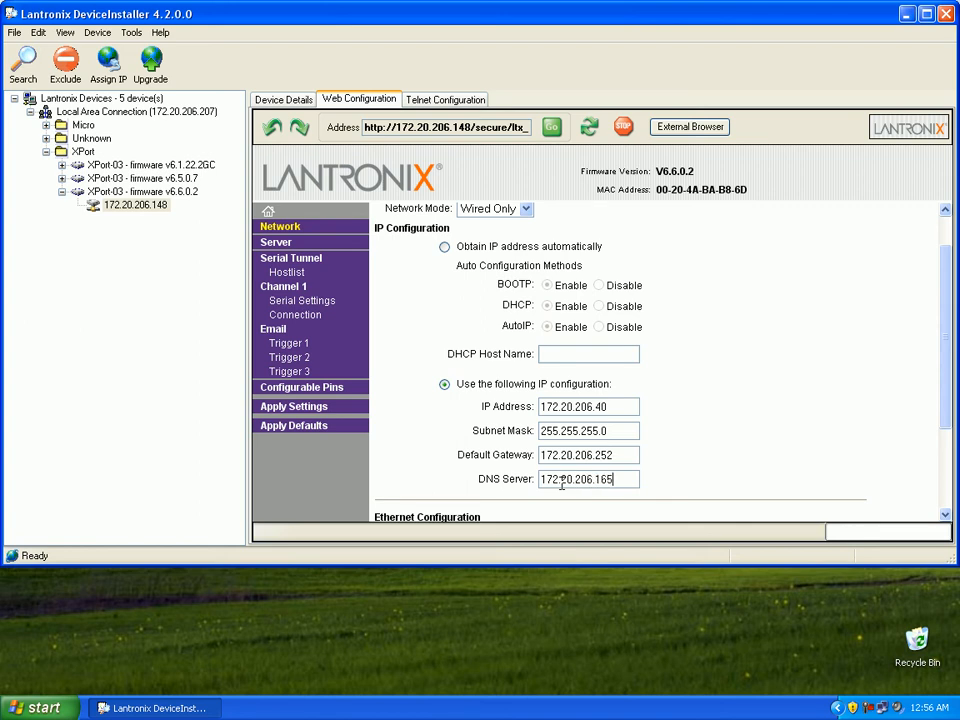
scroll("down", 3)
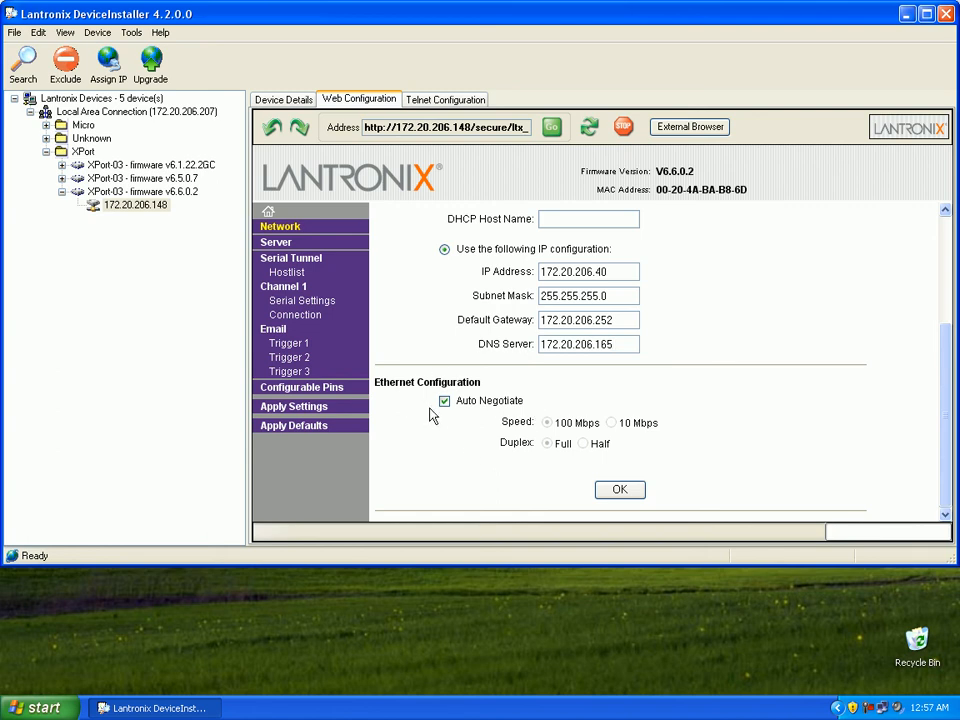
left_click(620, 488)
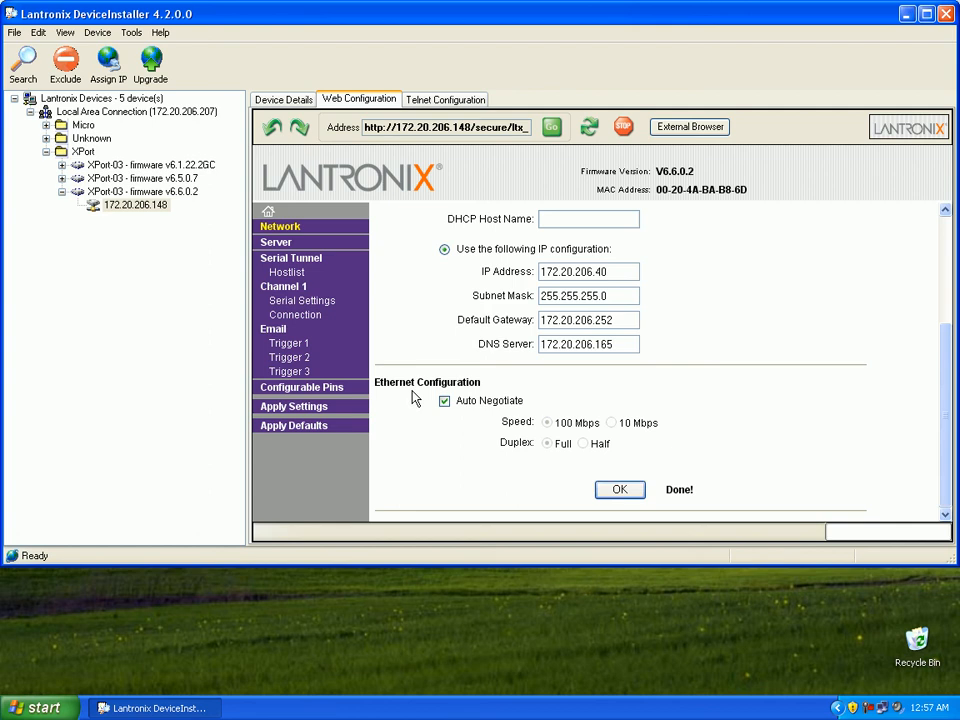
left_click(302, 300)
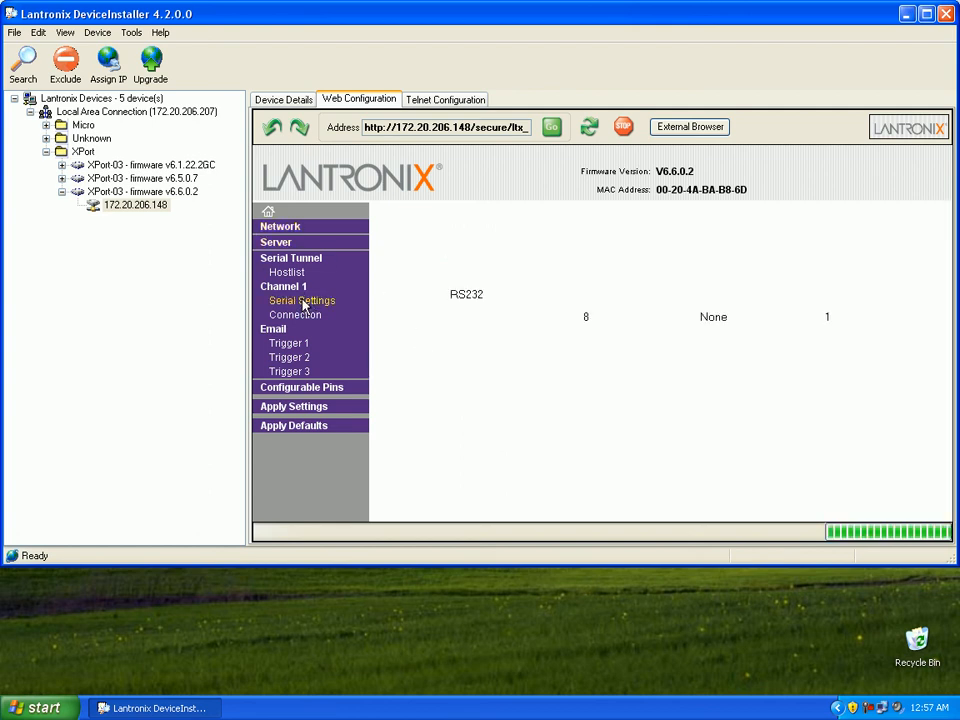
- Show Channel 1 Serial Settings with defaults RS232, 9600 baud, 8N1, scrolled to the OK button
left_click(302, 300)
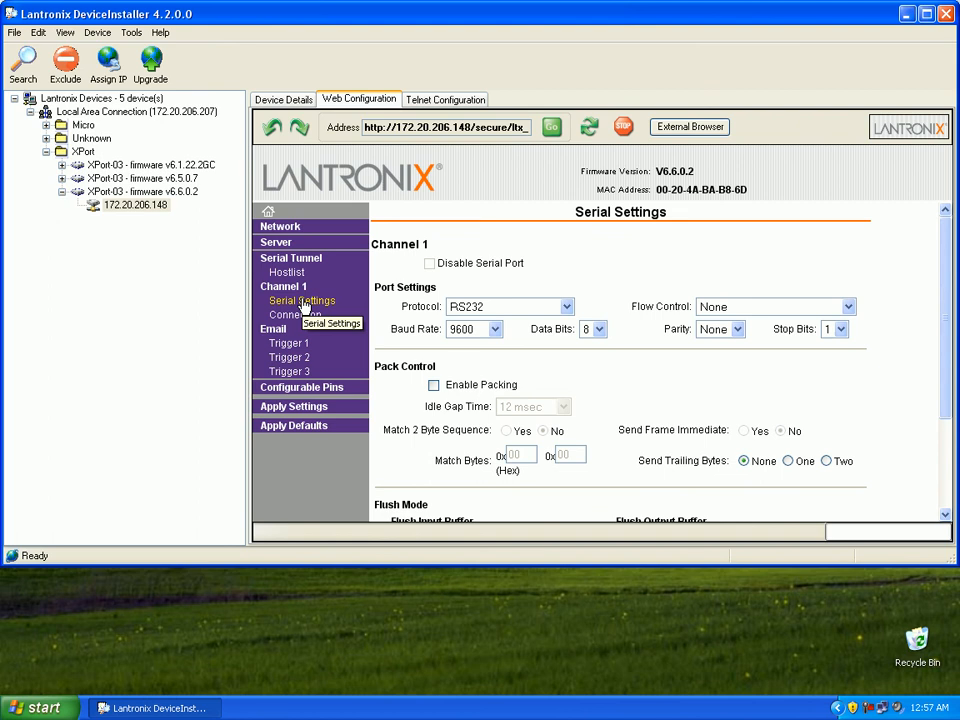
mouse_move(464, 344)
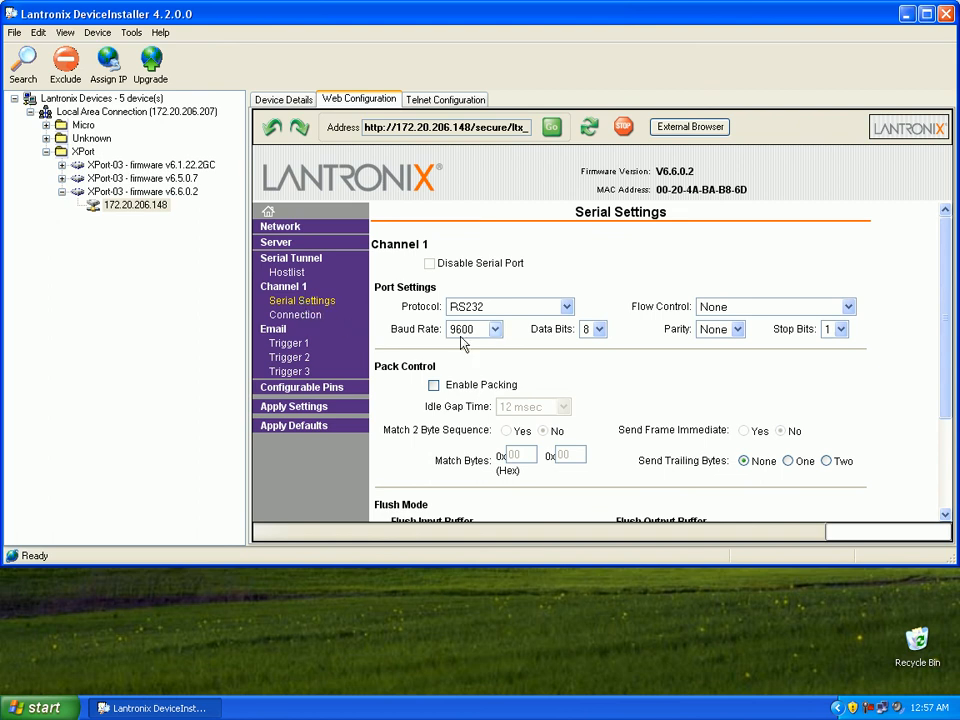
mouse_move(780, 378)
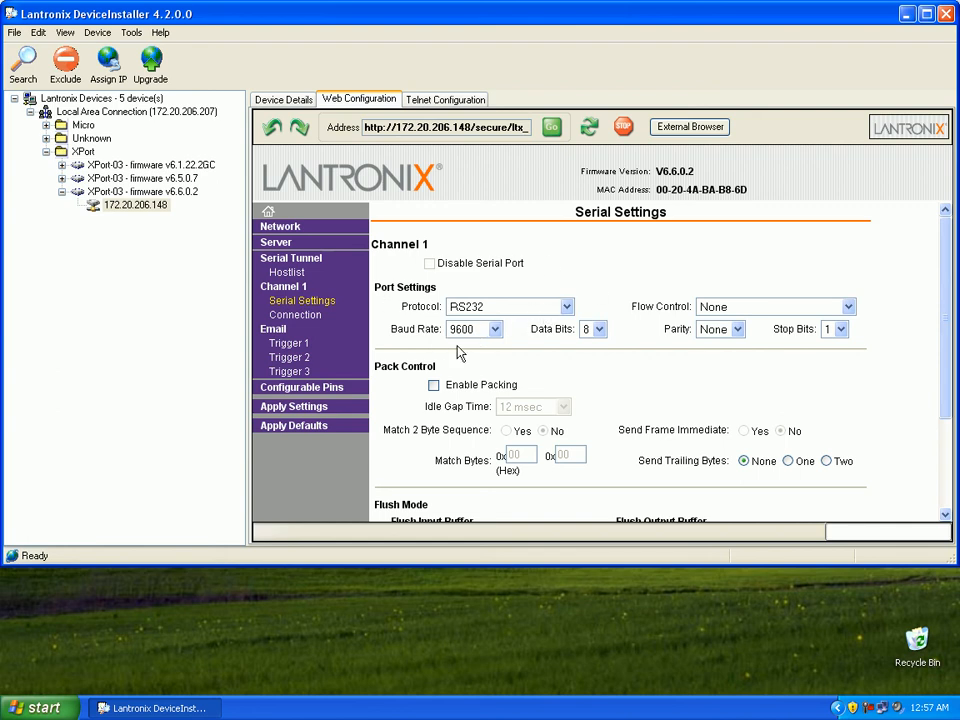
mouse_move(612, 348)
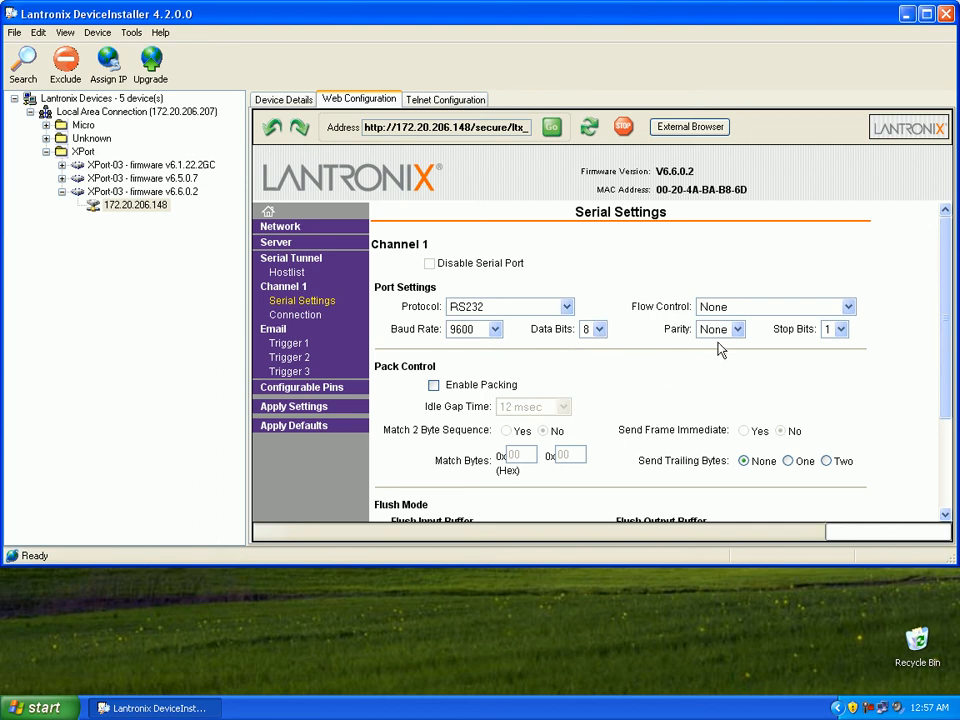
mouse_move(724, 344)
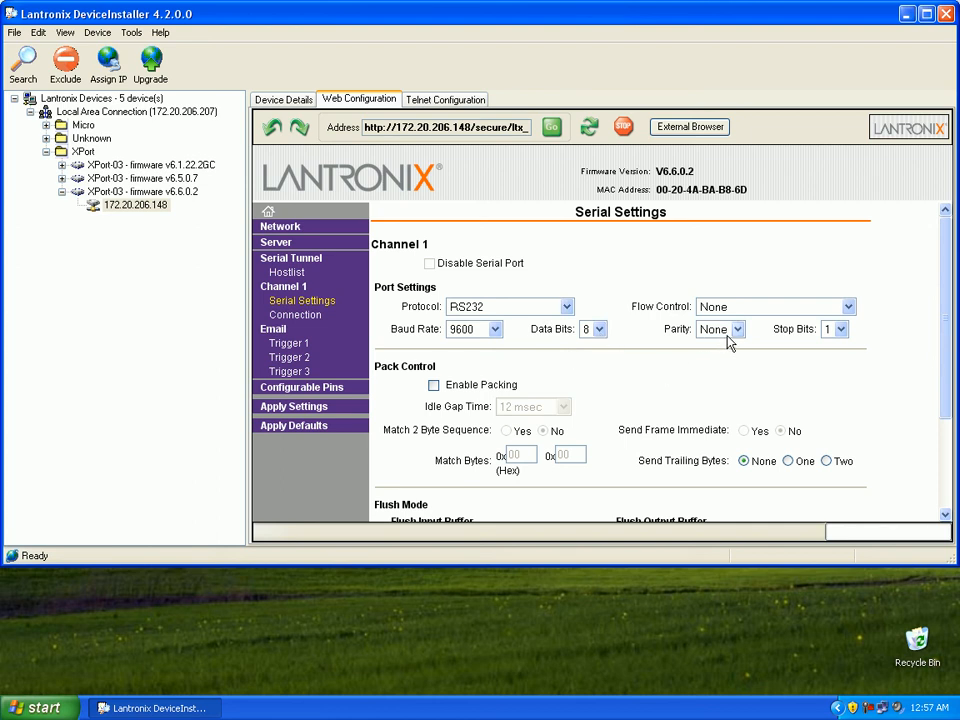
mouse_move(842, 344)
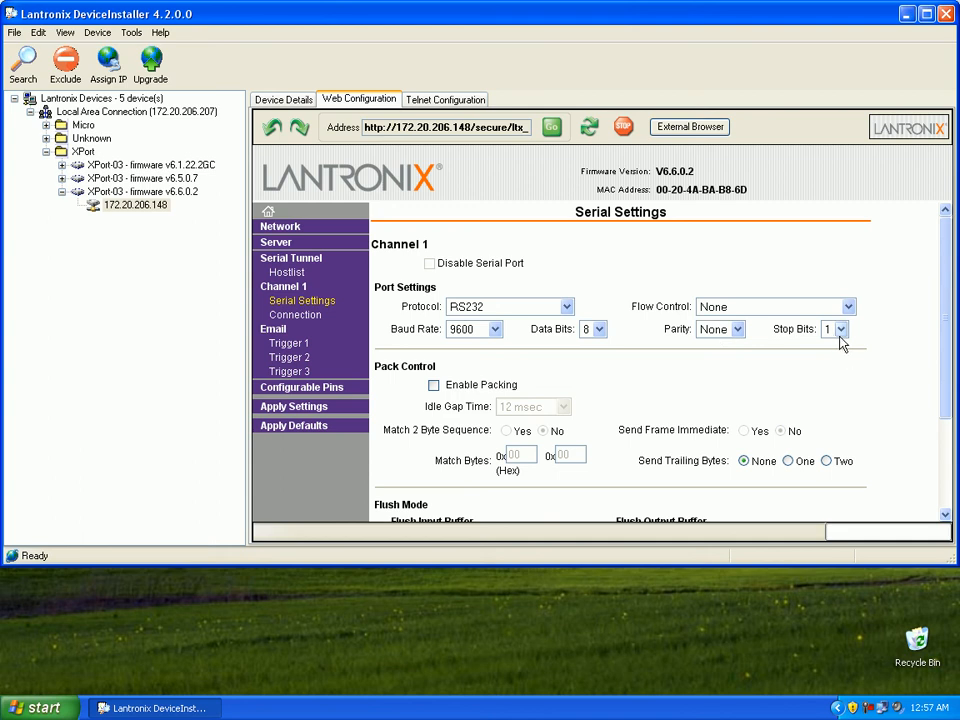
mouse_move(712, 328)
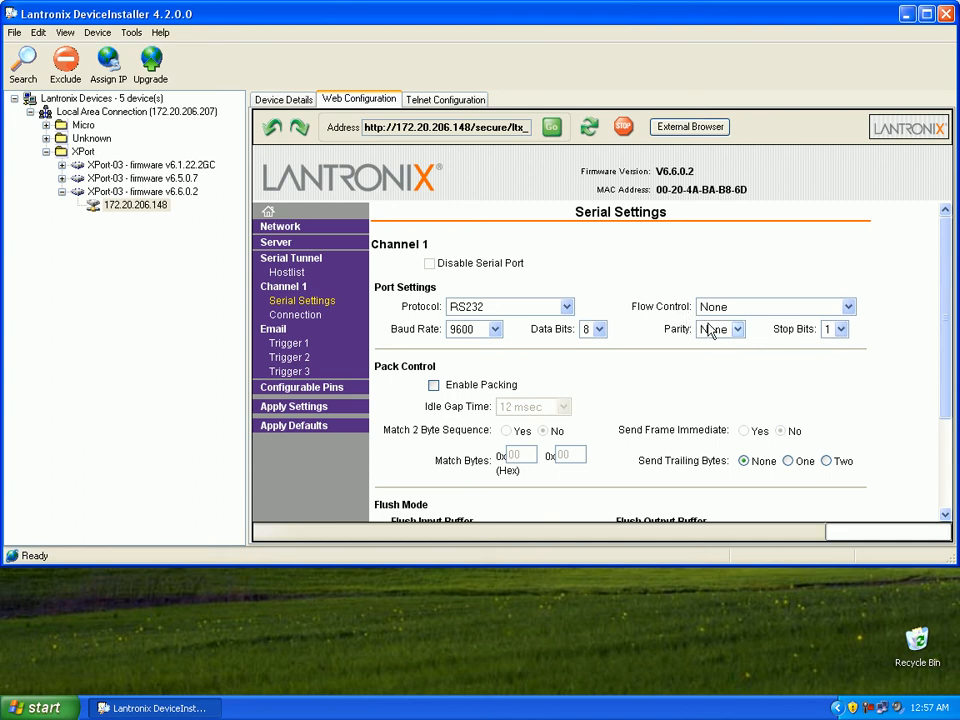
scroll("down", 3)
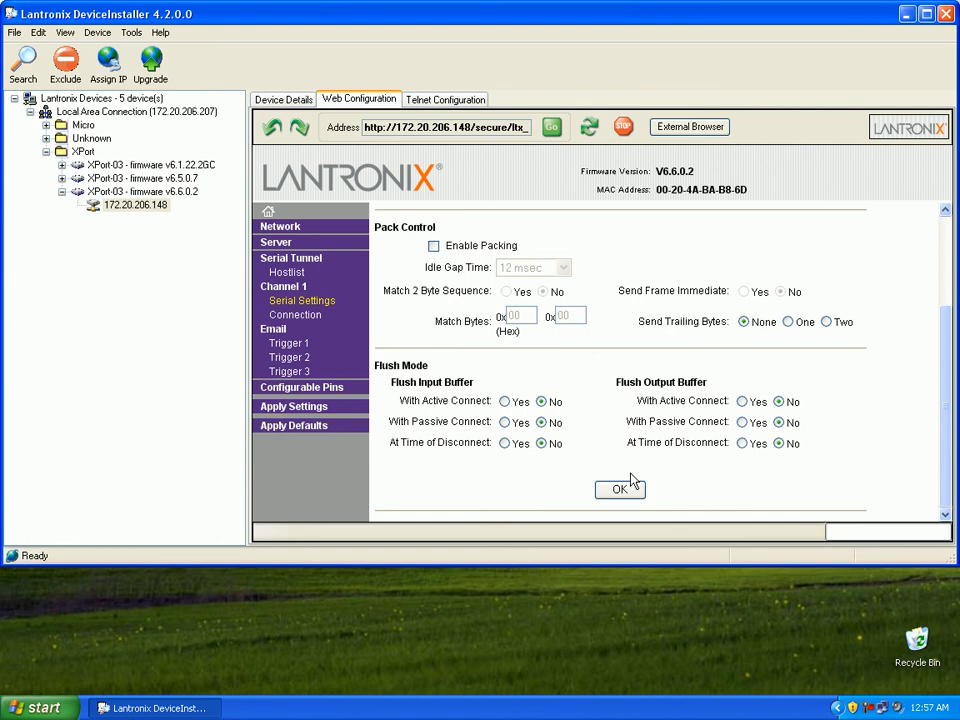